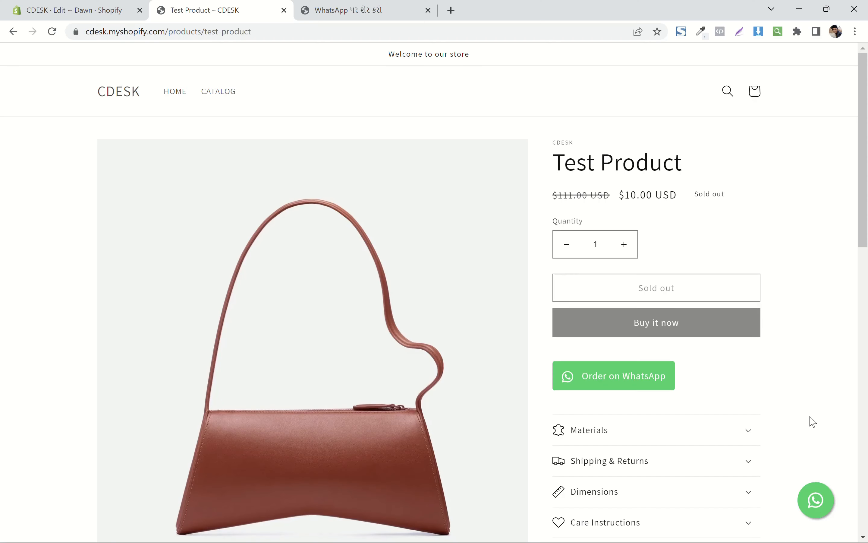
{"action": "mouse_move", "coordinate": [535, 324]}
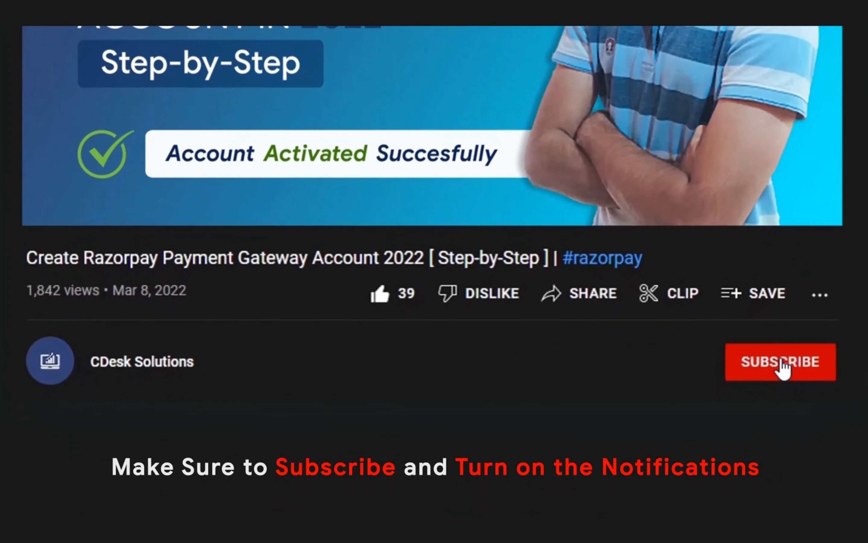
Step: Go to Online Store > Themes and show the more-actions menu for the Dawn theme
{"action": "left_click", "coordinate": [781, 362]}
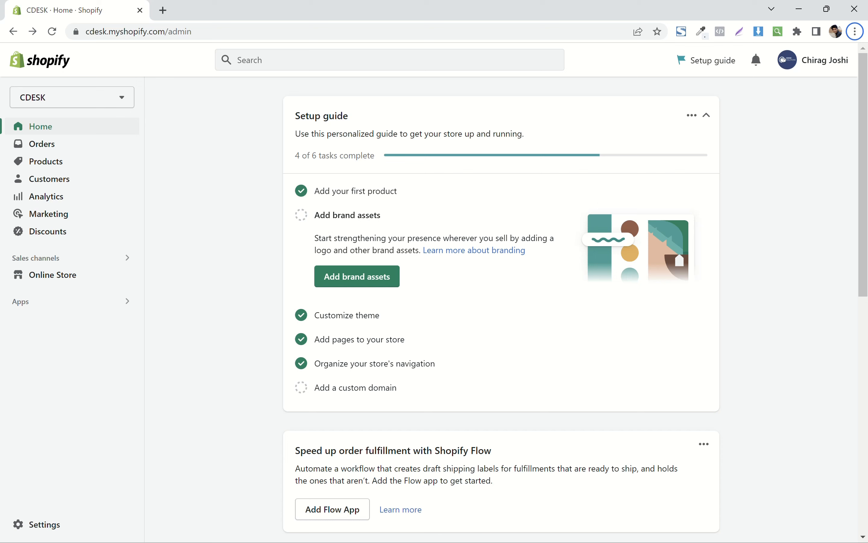
{"action": "left_click", "coordinate": [53, 274]}
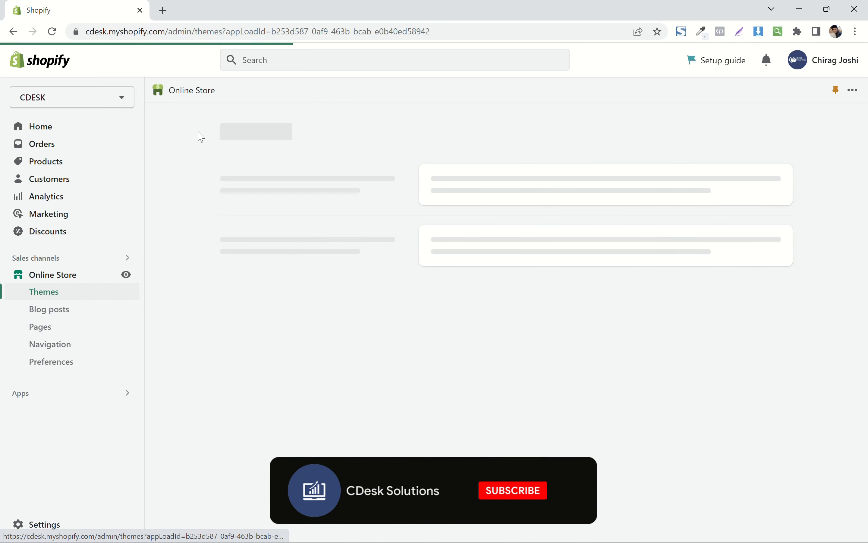
{"action": "left_click", "coordinate": [513, 490]}
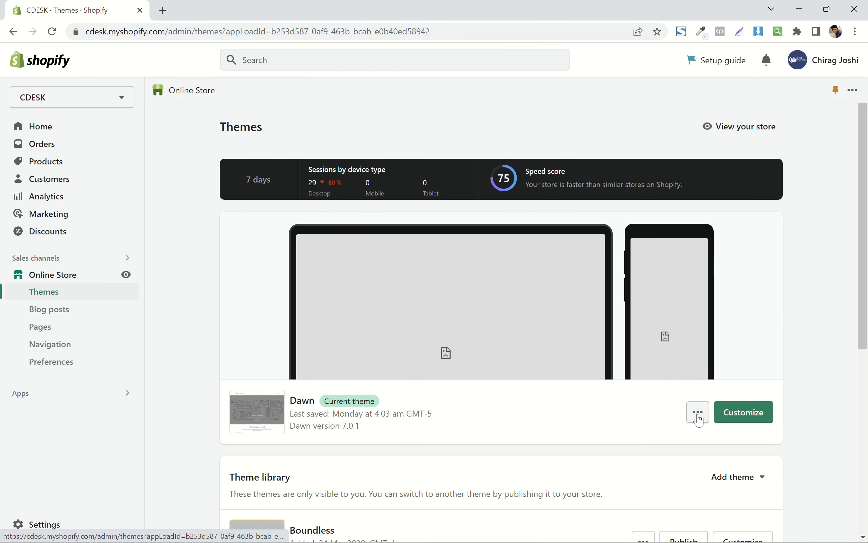
{"action": "left_click", "coordinate": [698, 412]}
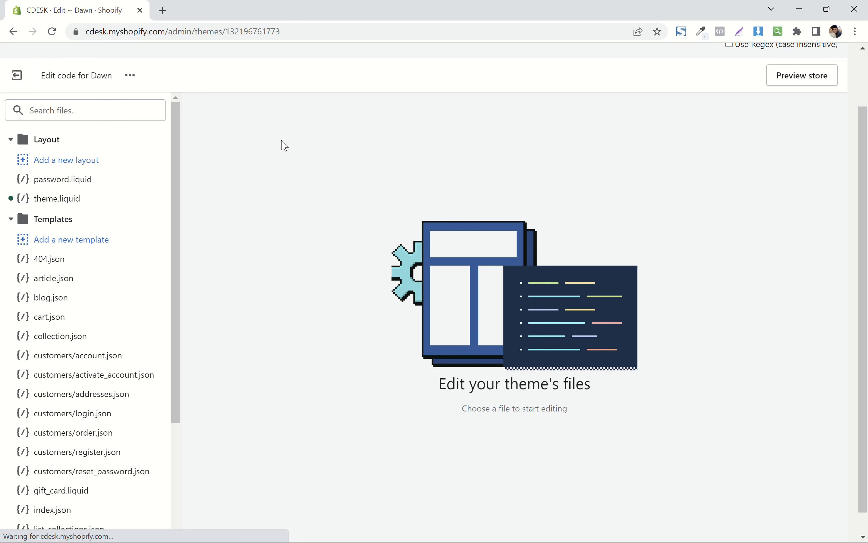
{"action": "mouse_move", "coordinate": [57, 202]}
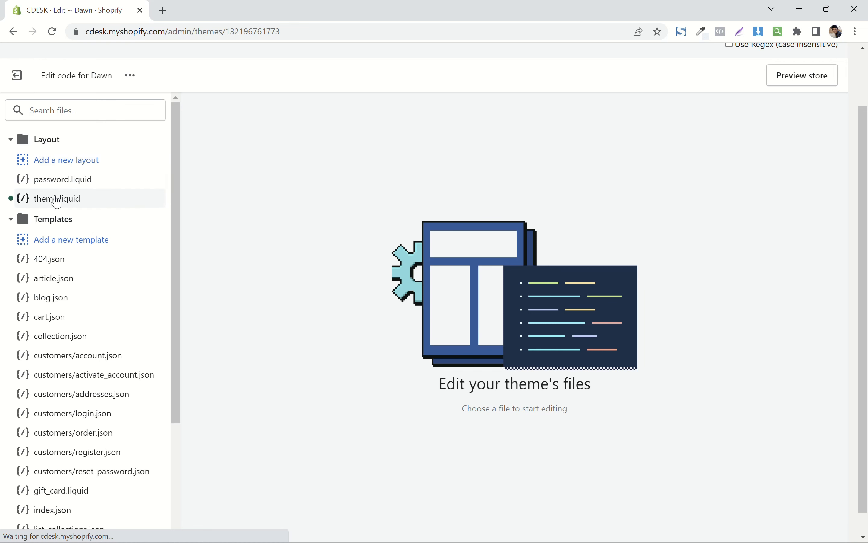
Step: Open theme.liquid from the Layout folder in the code editor
{"action": "left_click", "coordinate": [56, 199]}
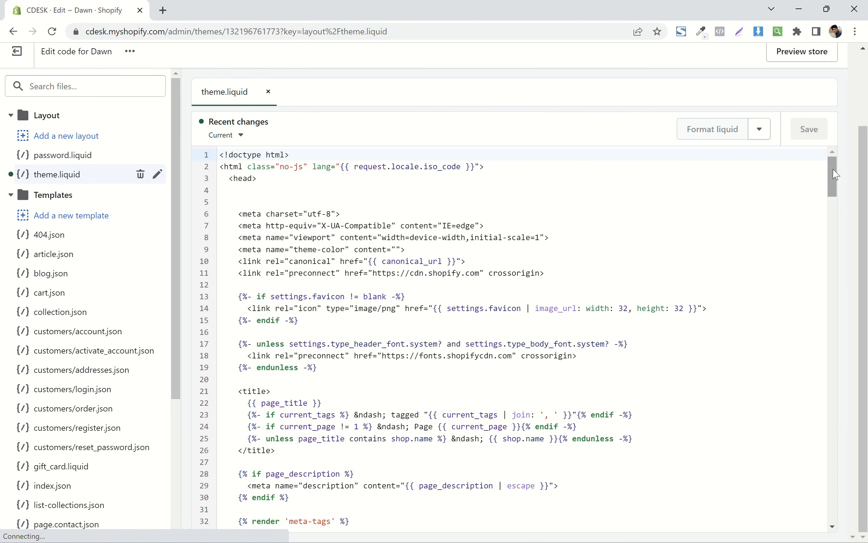
Step: Append the WhatsApp button style and link code after </html> in theme.liquid and save
{"action": "scroll", "scroll_direction": "down", "scroll_amount": 3}
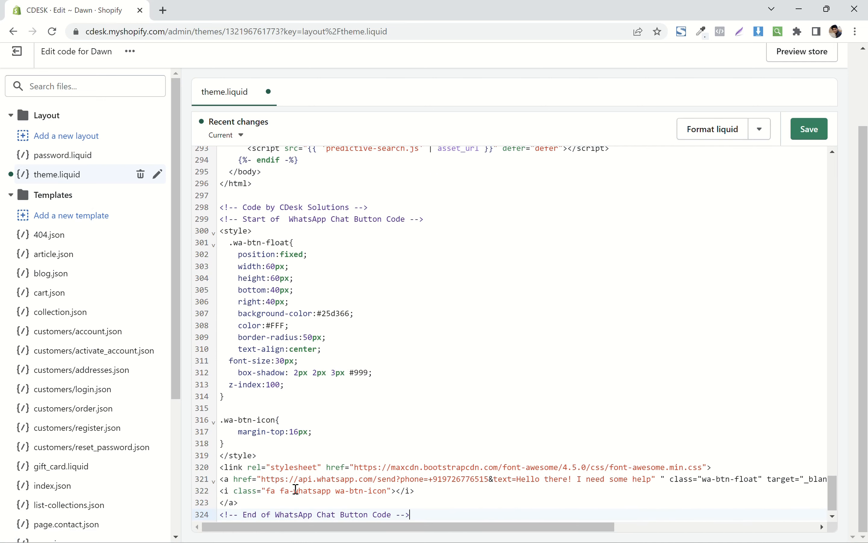
{"action": "scroll", "scroll_direction": "down", "scroll_amount": 3}
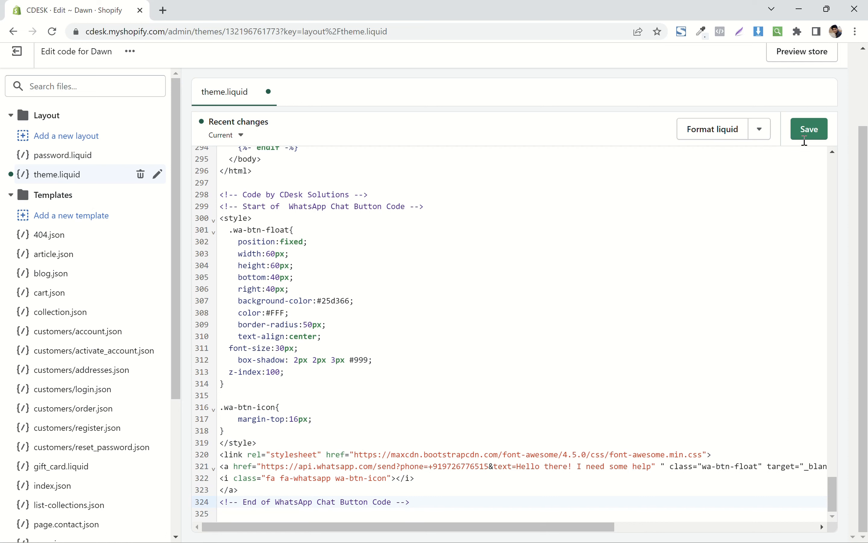
{"action": "left_click", "coordinate": [809, 129]}
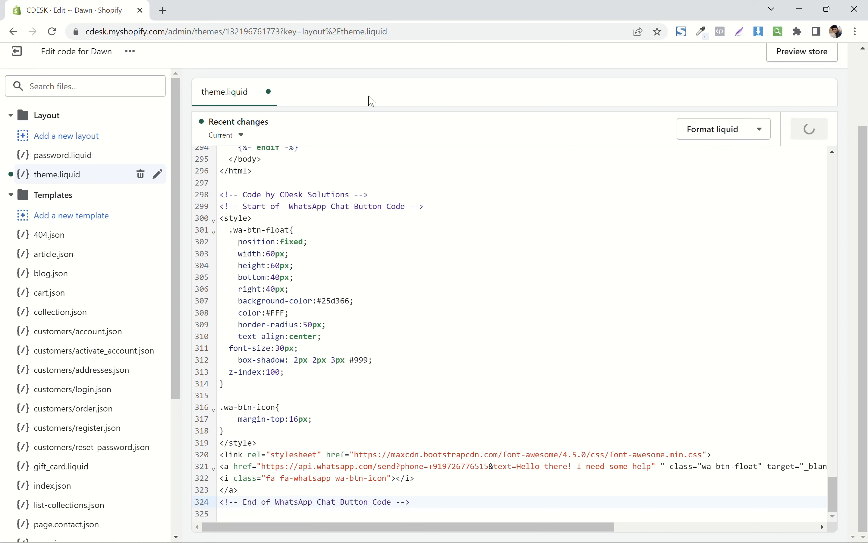
{"action": "mouse_move", "coordinate": [365, 93]}
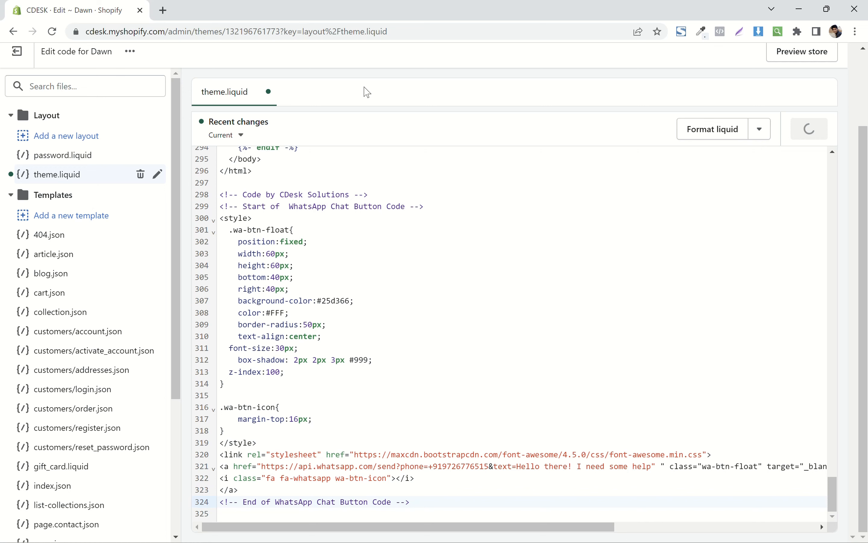
{"action": "left_click", "coordinate": [809, 129]}
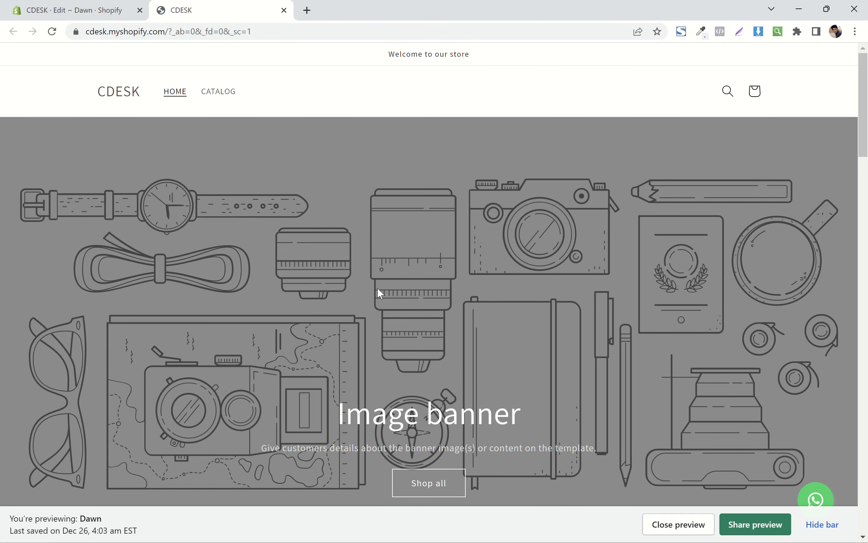
Step: Test the floating WhatsApp button, confirm the prefilled 'Hello there! I need some help' message, and return to the editor
{"action": "scroll", "scroll_direction": "down", "scroll_amount": 3}
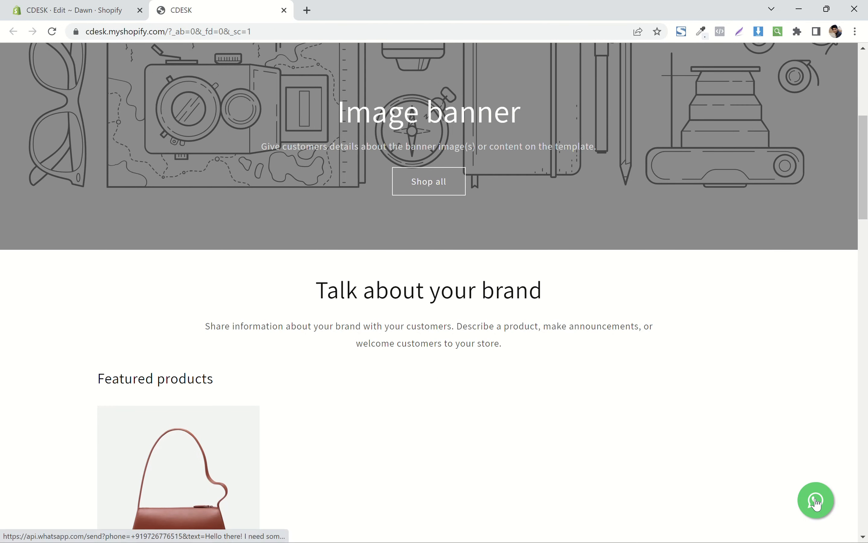
{"action": "left_click", "coordinate": [816, 500]}
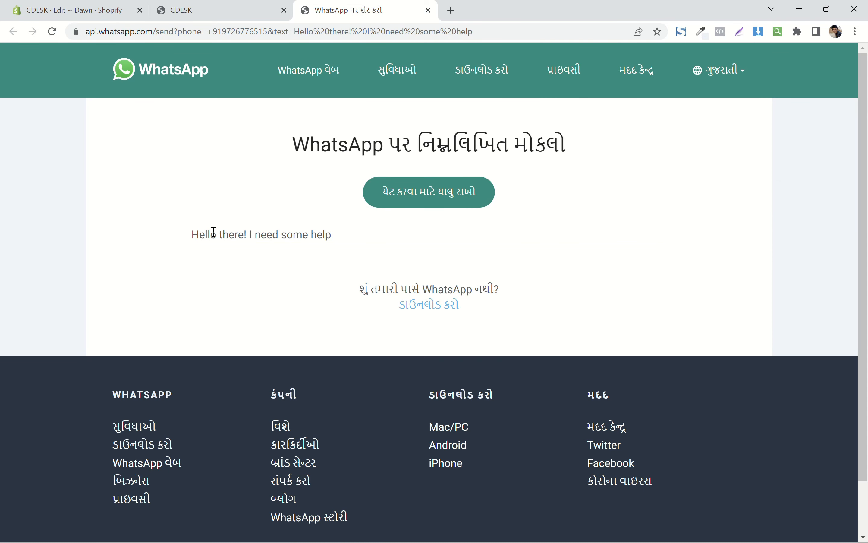
{"action": "triple_click", "coordinate": [261, 234]}
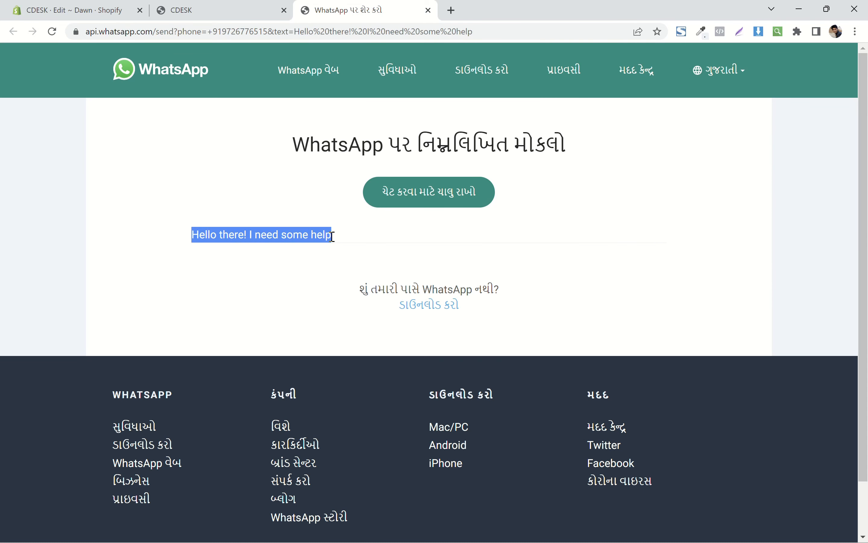
{"action": "left_click", "coordinate": [333, 239]}
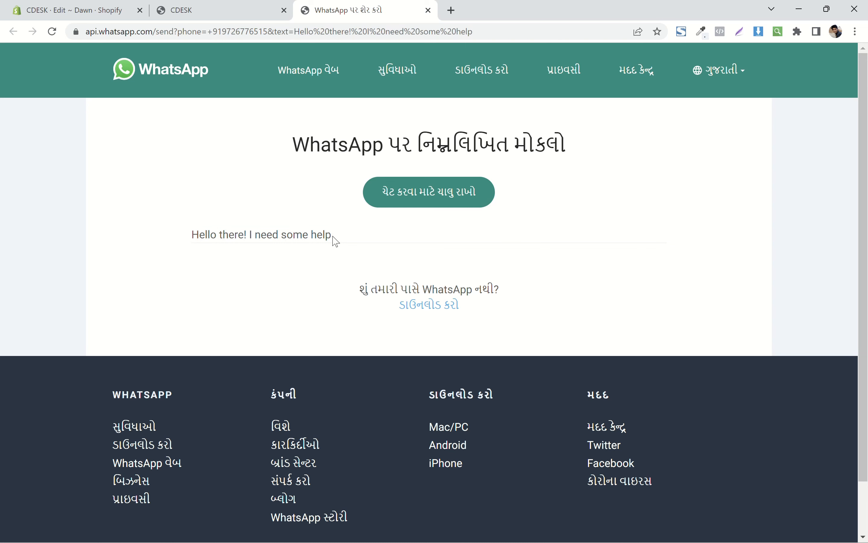
{"action": "left_click", "coordinate": [69, 9]}
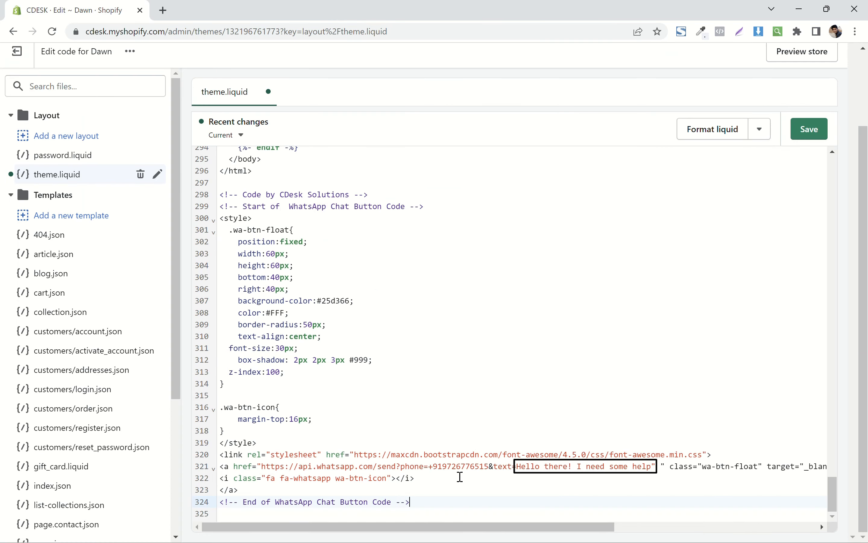